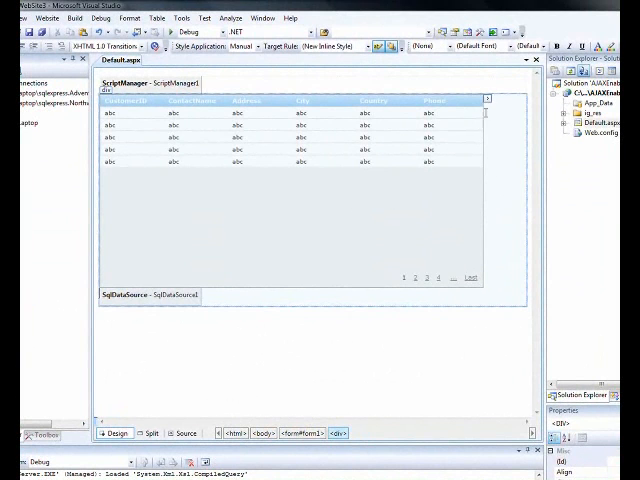
Bring up the WebDataGrid's Edit Behaviors designer and select the Paging behavior.
{"action": "left_click", "coordinate": [487, 98]}
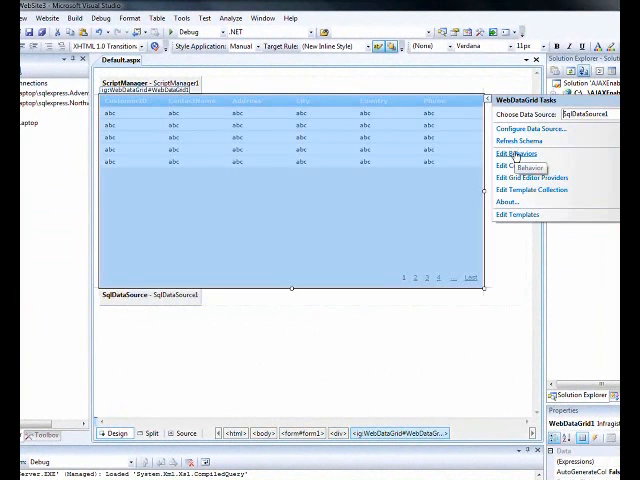
{"action": "left_click", "coordinate": [508, 165]}
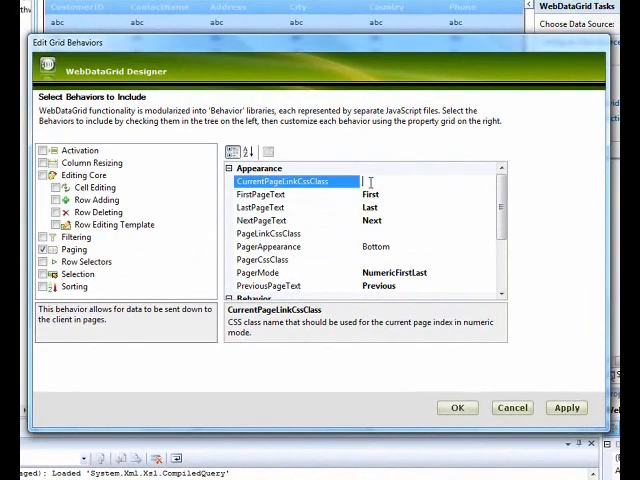
{"action": "left_click", "coordinate": [49, 248]}
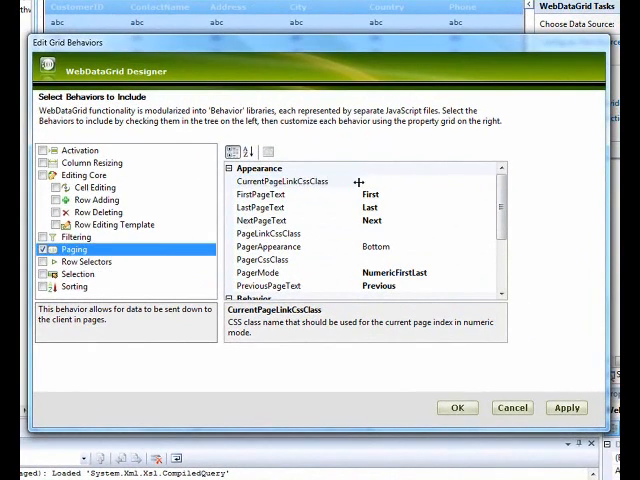
Review the CurrentPageLinkCssClass, PageLinkCssClass and PagerCssClass property descriptions.
{"action": "left_click", "coordinate": [282, 181]}
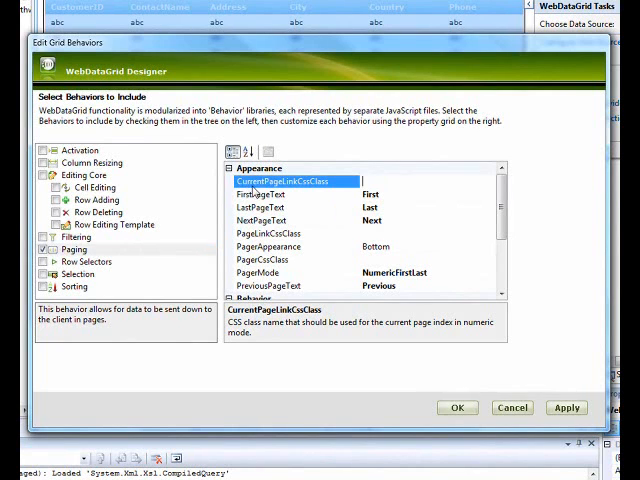
{"action": "left_click", "coordinate": [267, 233]}
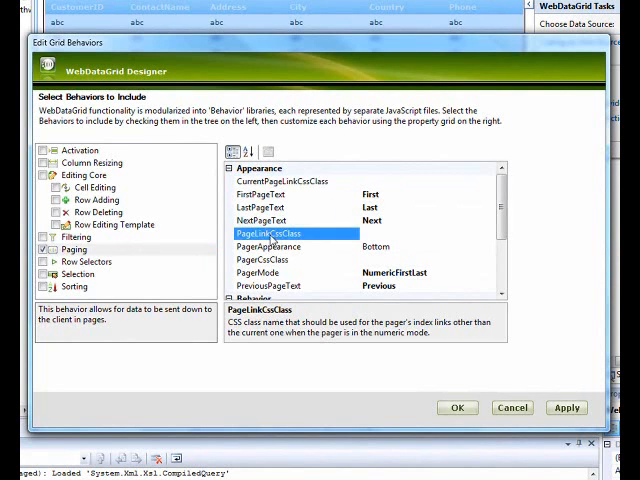
{"action": "left_click", "coordinate": [262, 259]}
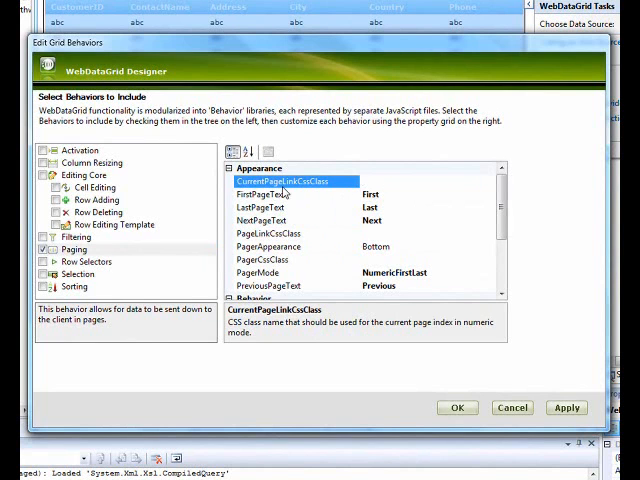
{"action": "left_click", "coordinate": [268, 233]}
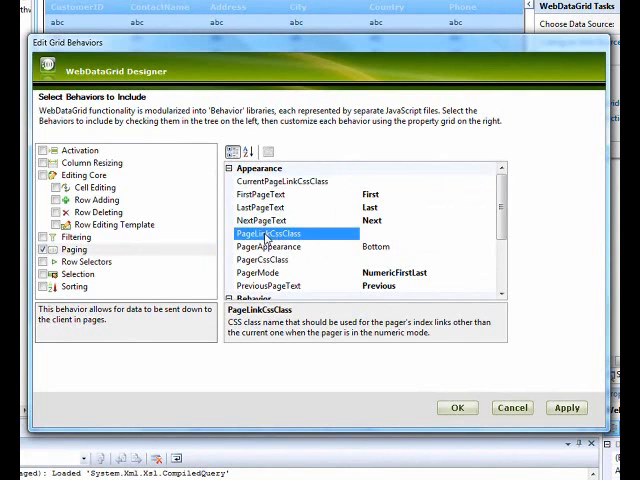
{"action": "left_click", "coordinate": [263, 259]}
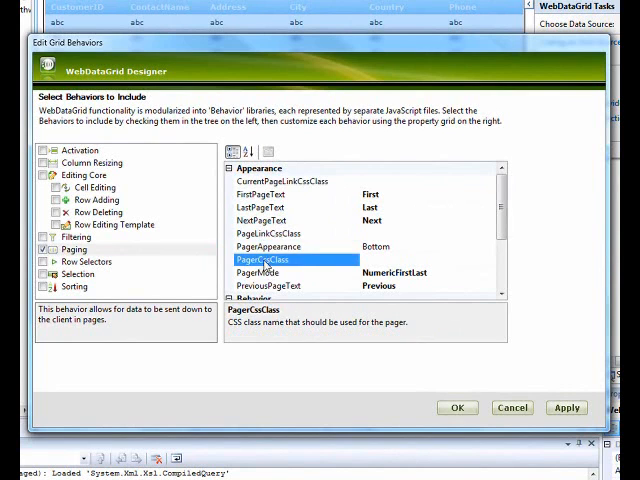
{"action": "mouse_move", "coordinate": [293, 272]}
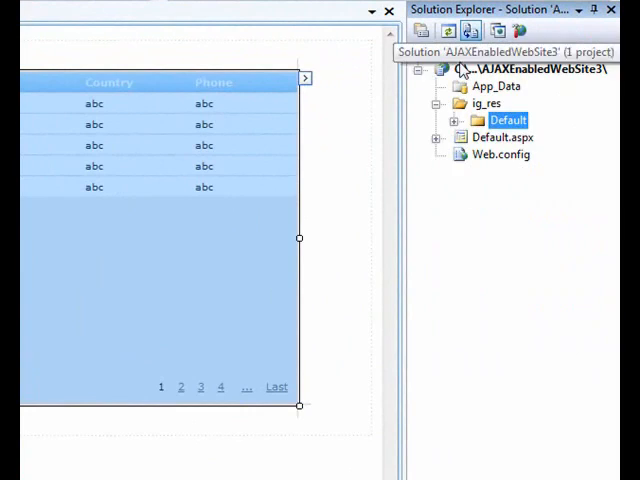
Add a new style sheet named CustomPage.css to the ig_res/Default folder.
{"action": "right_click", "coordinate": [508, 120]}
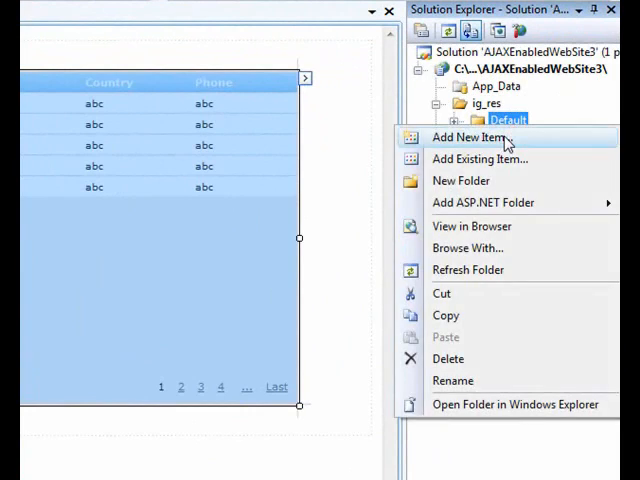
{"action": "left_click", "coordinate": [469, 137]}
{"action": "type", "text": "CustomPage.css"}
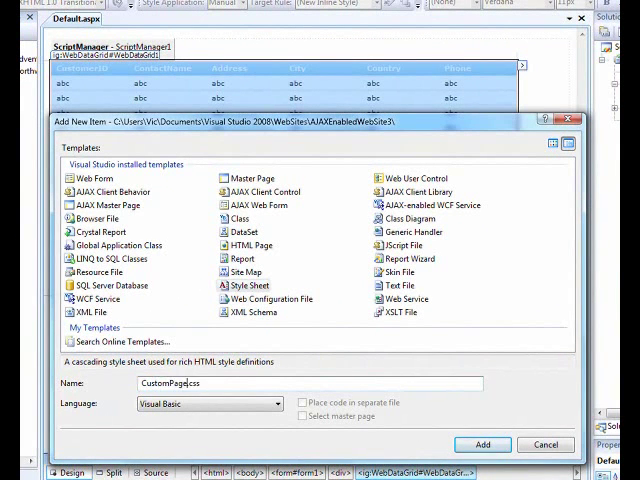
{"action": "mouse_move", "coordinate": [103, 362]}
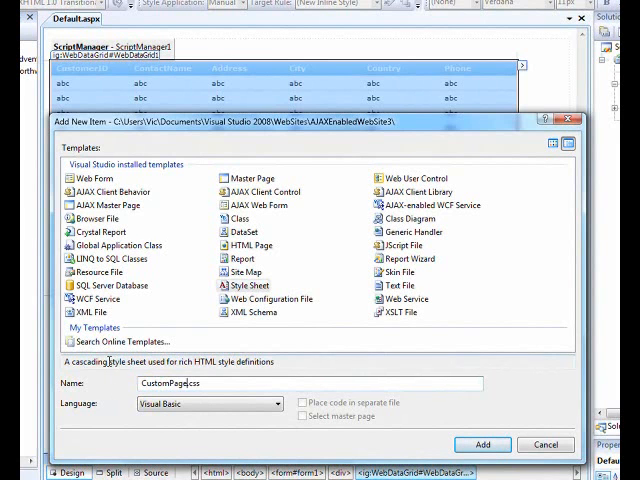
{"action": "left_click", "coordinate": [488, 444]}
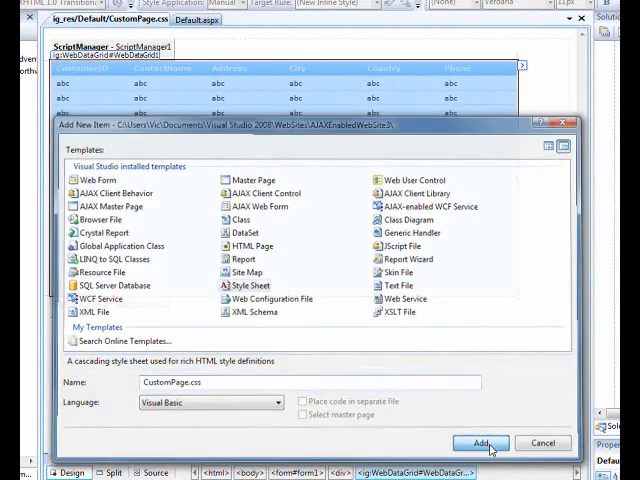
{"action": "left_click", "coordinate": [479, 443]}
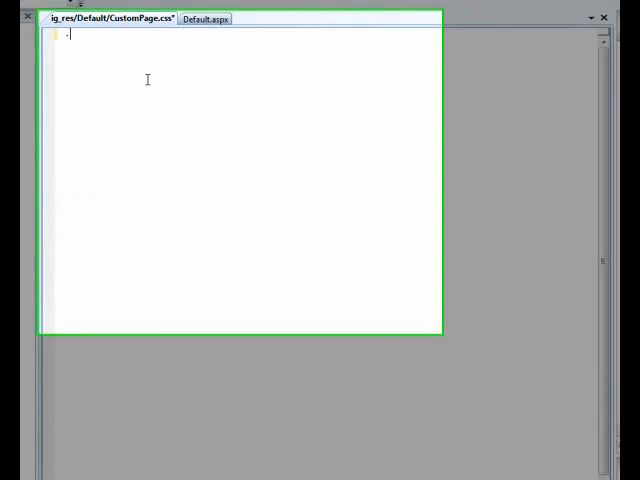
Type empty .Current{}, .Link{} and .Pager{} rules into CustomPage.css.
{"action": "type", "text": "Current"}
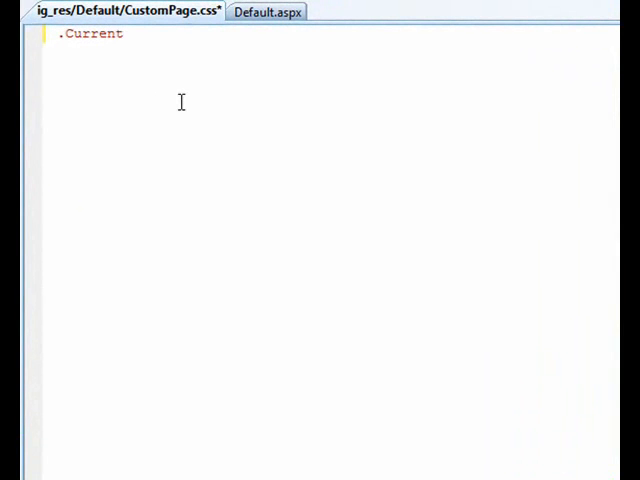
{"action": "type", "text": "{}"}
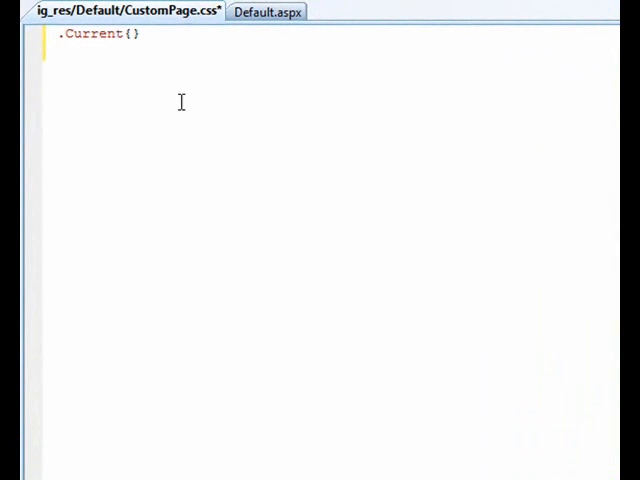
{"action": "type", "text": "."}
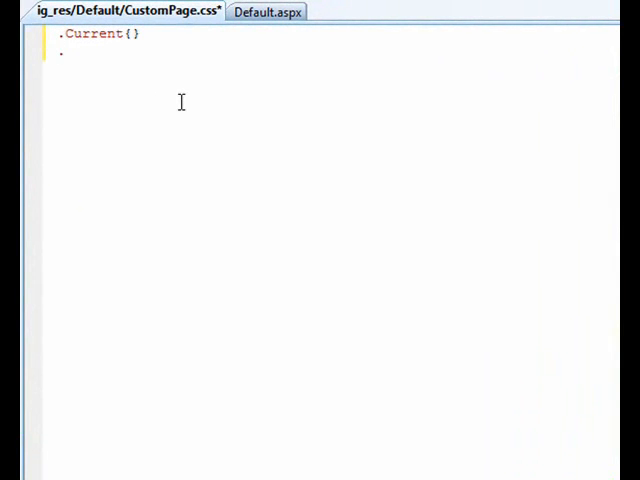
{"action": "type", "text": "Link"}
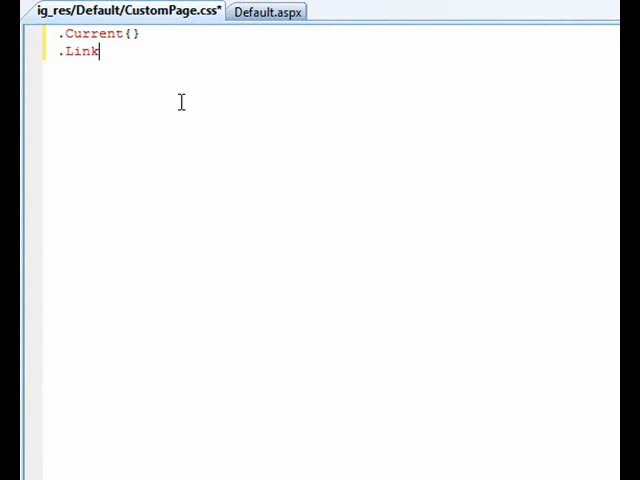
{"action": "type", "text": "{}"}
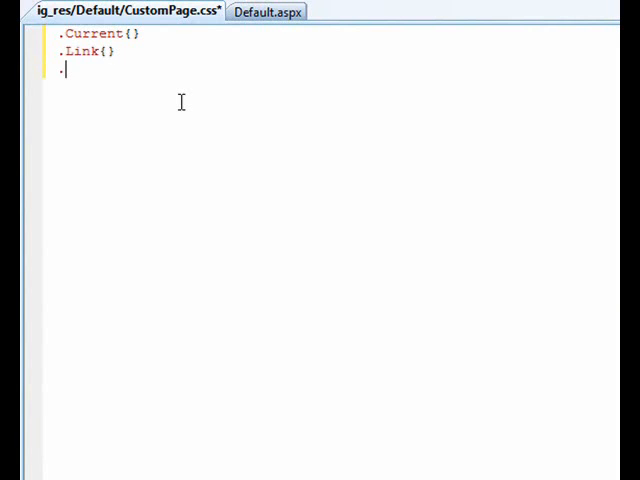
{"action": "type", "text": "Pager"}
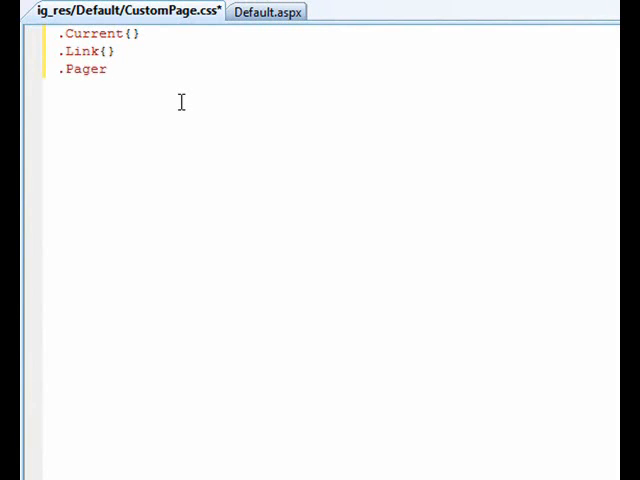
{"action": "type", "text": "{}"}
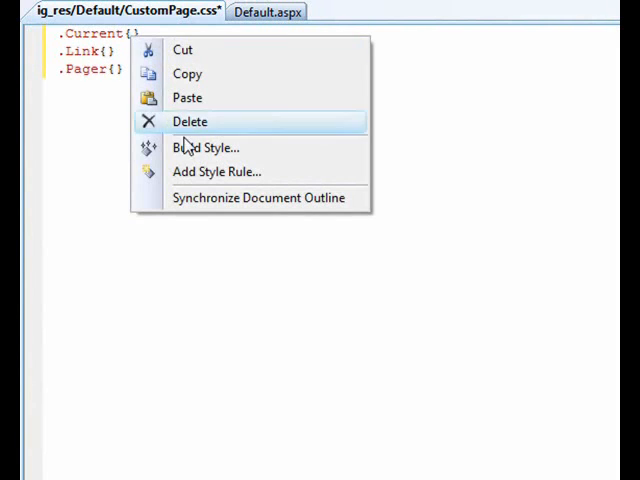
Style the .Current rule as Arial, bold, red #FF0000 text via Build Style.
{"action": "left_click", "coordinate": [205, 147]}
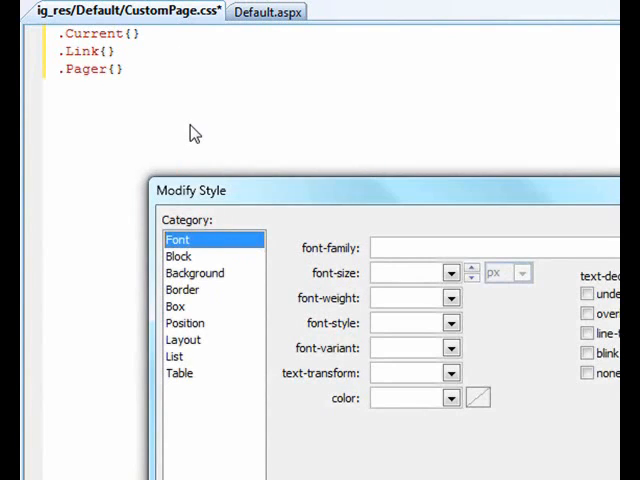
{"action": "left_click", "coordinate": [453, 149]}
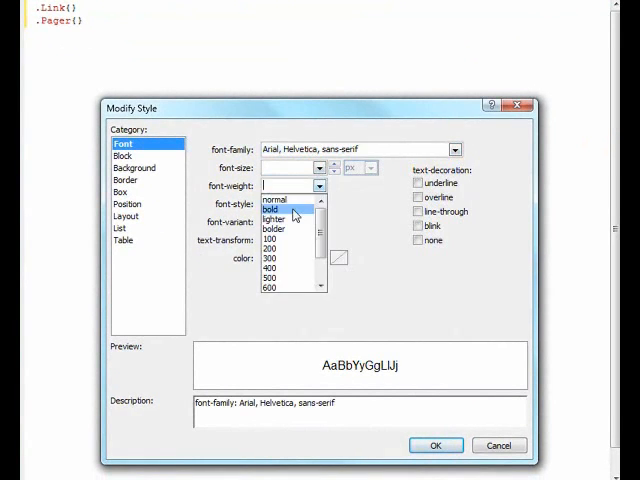
{"action": "left_click", "coordinate": [275, 208]}
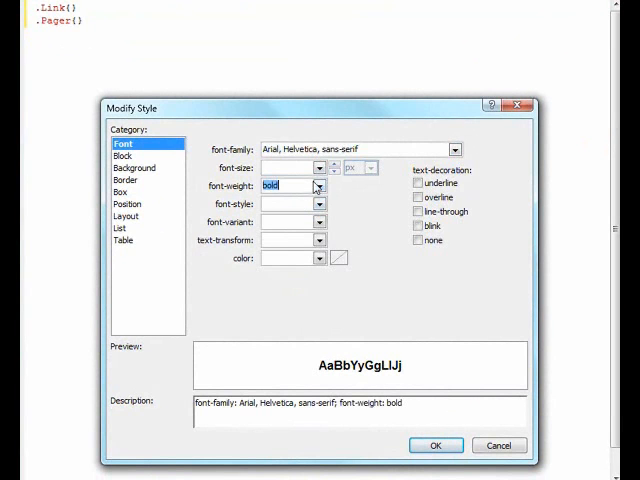
{"action": "left_click", "coordinate": [318, 258]}
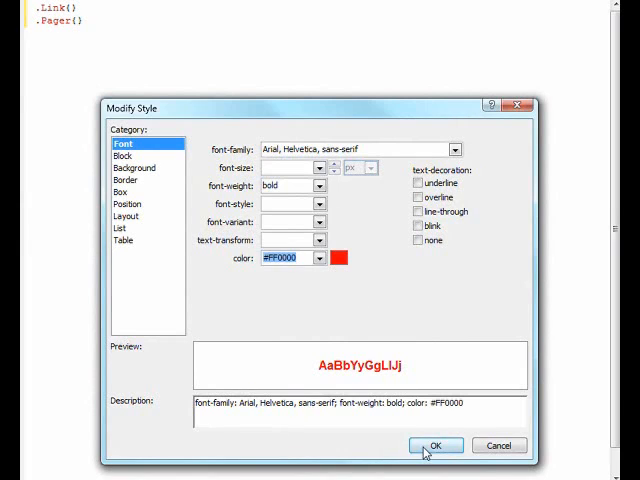
{"action": "left_click", "coordinate": [438, 445]}
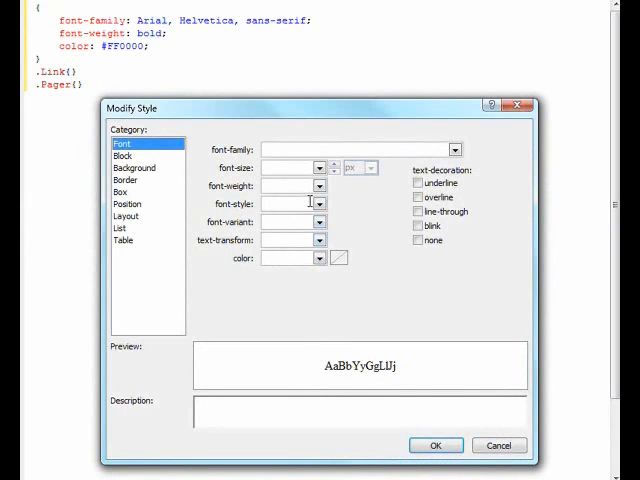
{"action": "mouse_move", "coordinate": [134, 168]}
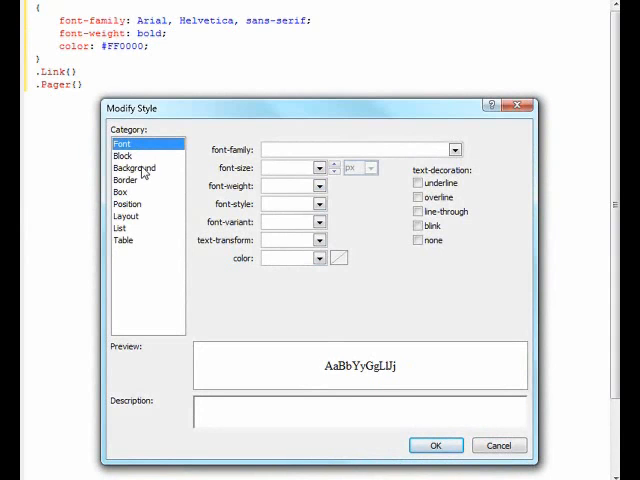
Style the .Link rule as bold with green #00FF00 text.
{"action": "left_click", "coordinate": [318, 167]}
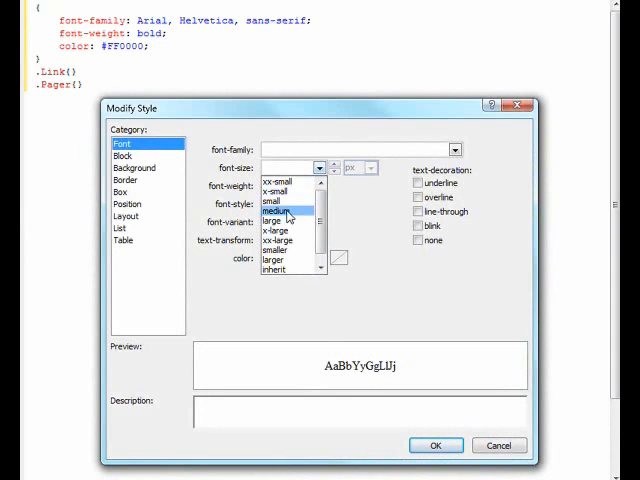
{"action": "mouse_move", "coordinate": [363, 220]}
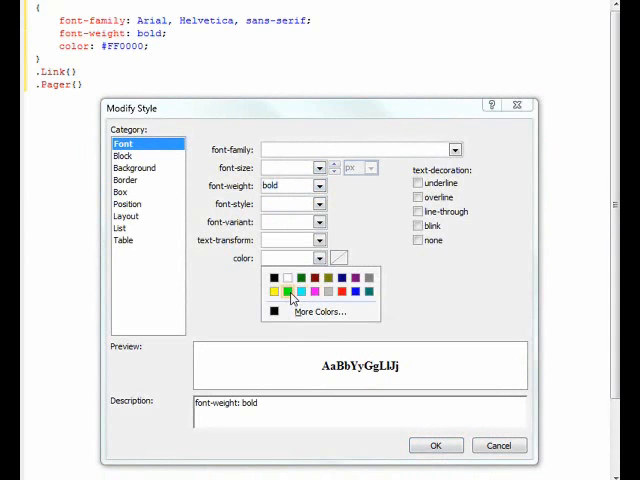
{"action": "left_click", "coordinate": [288, 291]}
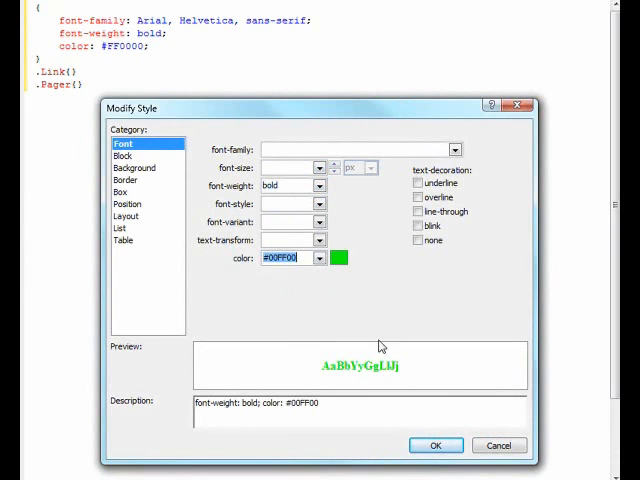
{"action": "left_click", "coordinate": [435, 445]}
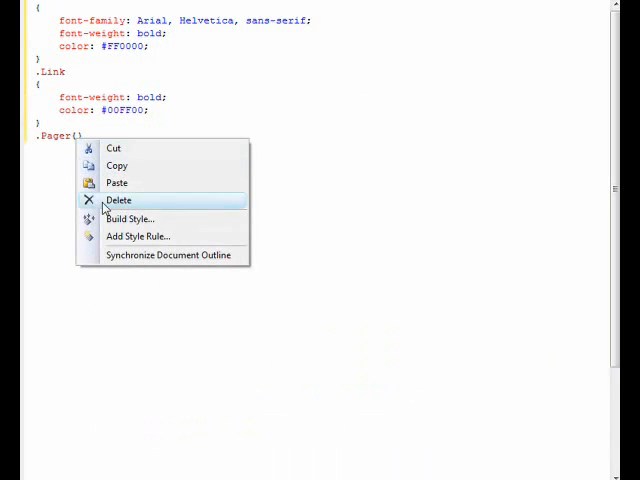
Build the .Pager style with a silver #C0C0C0 background colour.
{"action": "left_click", "coordinate": [128, 218]}
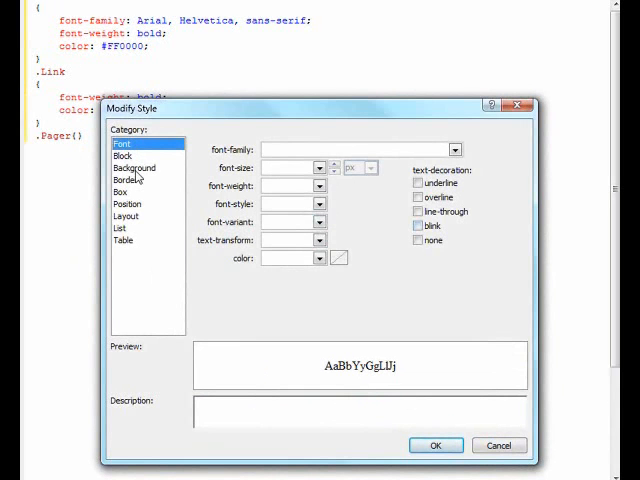
{"action": "left_click", "coordinate": [134, 168]}
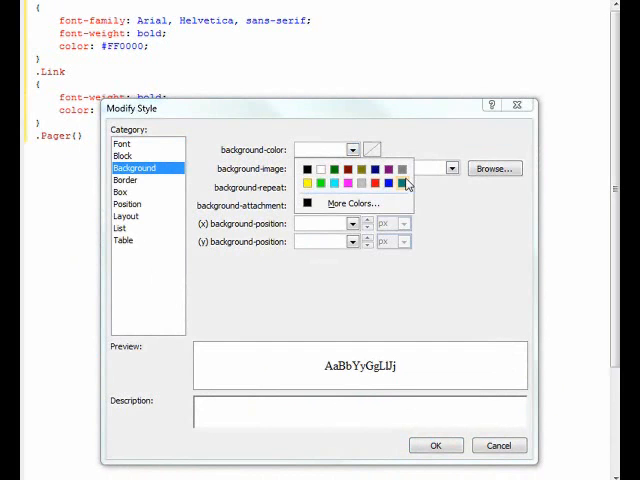
{"action": "left_click", "coordinate": [401, 181]}
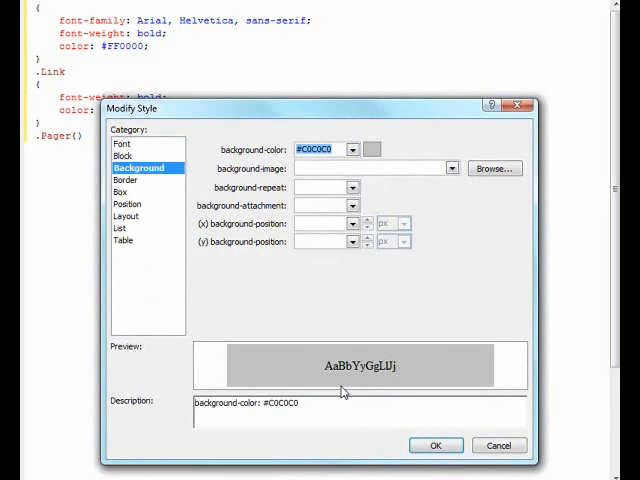
{"action": "left_click", "coordinate": [436, 445]}
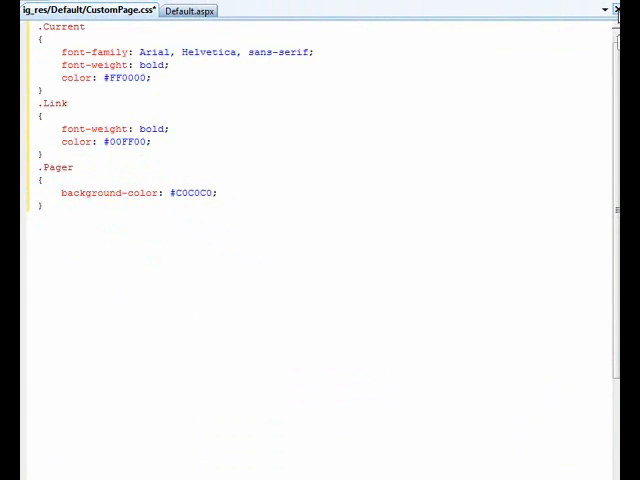
Close CustomPage.css and add its stylesheet link to the Default.aspx head in Source view.
{"action": "left_click", "coordinate": [189, 10]}
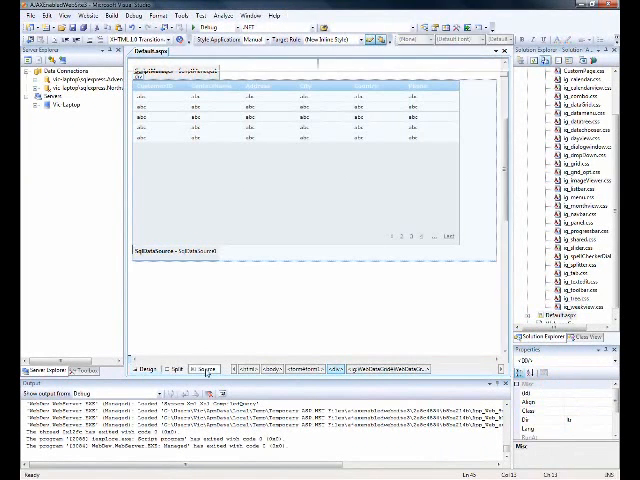
{"action": "left_click", "coordinate": [203, 371]}
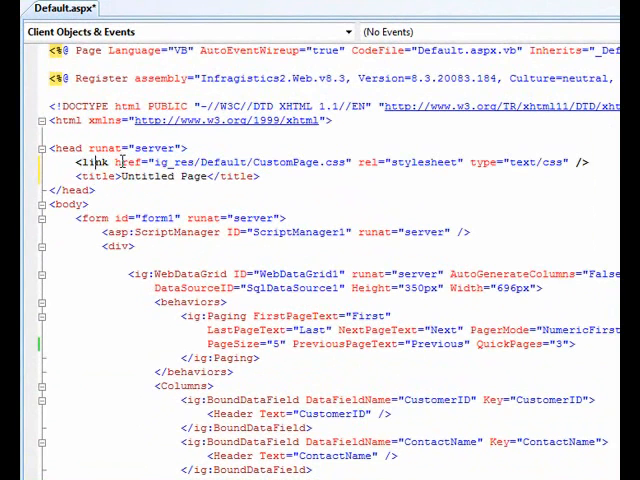
{"action": "double_click", "coordinate": [283, 162]}
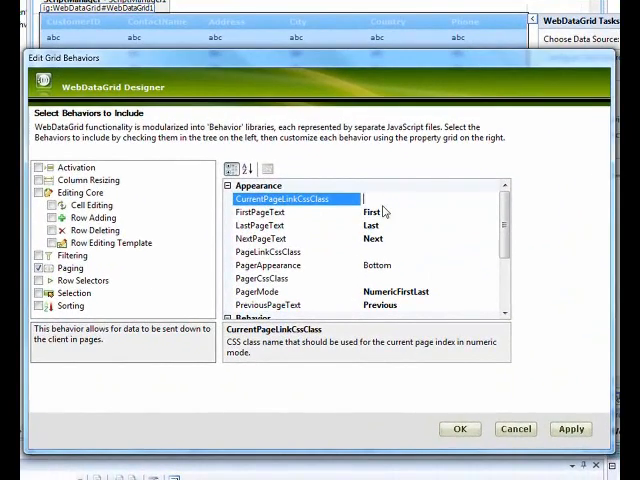
Set CurrentPageLinkCssClass to Current, PageLinkCssClass to Link, PagerCssClass to Pager, and apply.
{"action": "type", "text": "Current"}
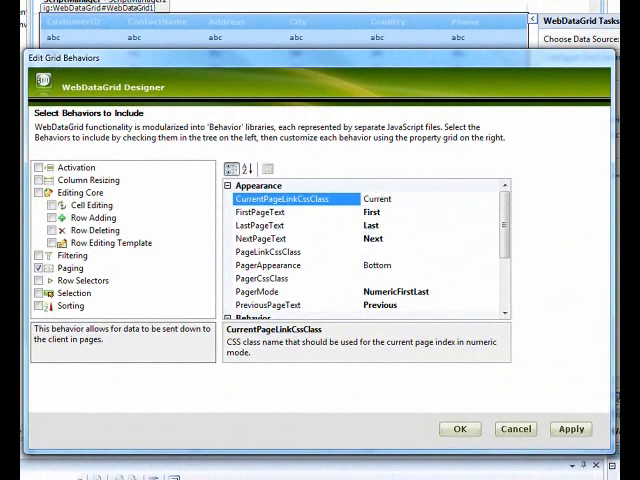
{"action": "left_click", "coordinate": [260, 251]}
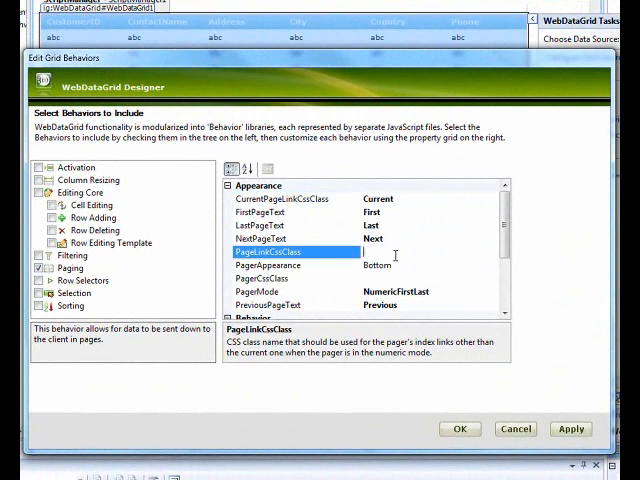
{"action": "type", "text": "Link"}
{"action": "left_click", "coordinate": [434, 278]}
{"action": "type", "text": "Pager"}
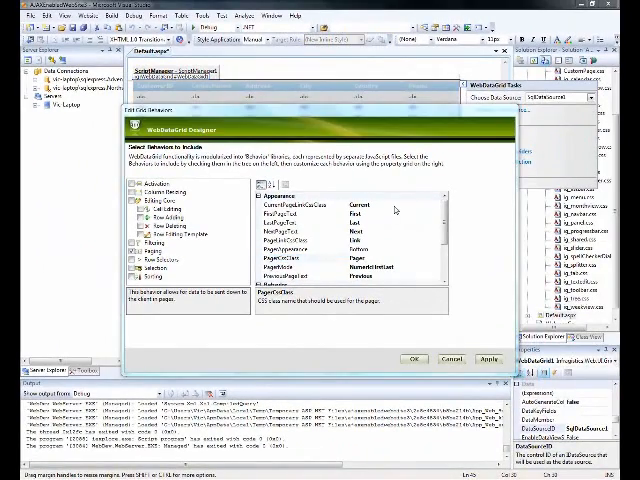
{"action": "left_click", "coordinate": [290, 242]}
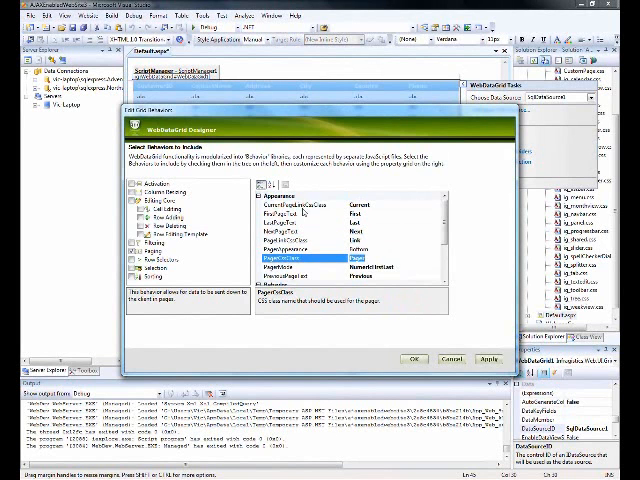
{"action": "left_click", "coordinate": [156, 184]}
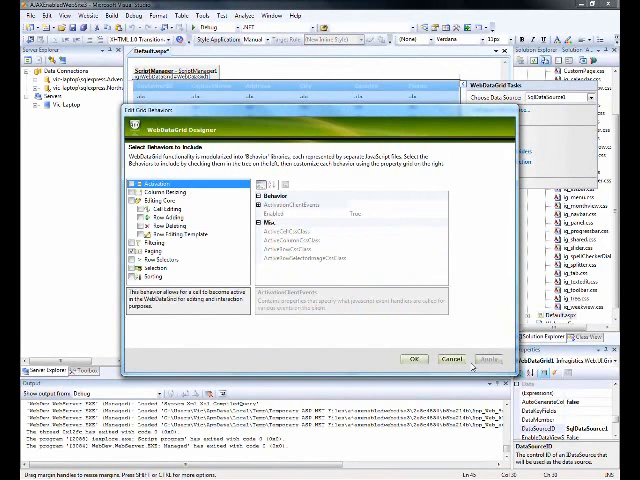
Confirm the pager class settings with OK, closing the behaviors designer.
{"action": "left_click", "coordinate": [413, 359]}
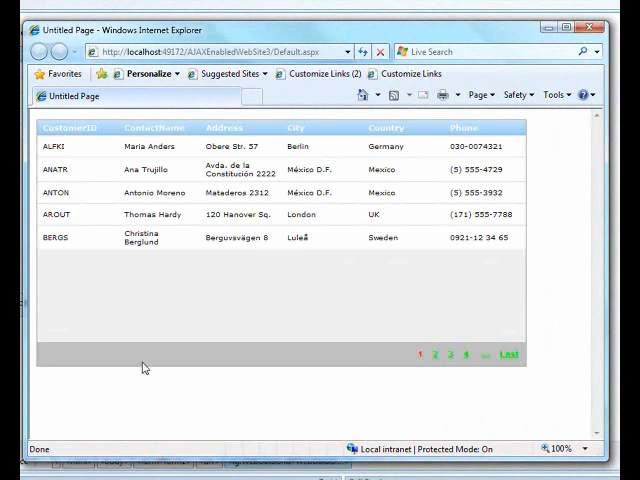
{"action": "mouse_move", "coordinate": [265, 360]}
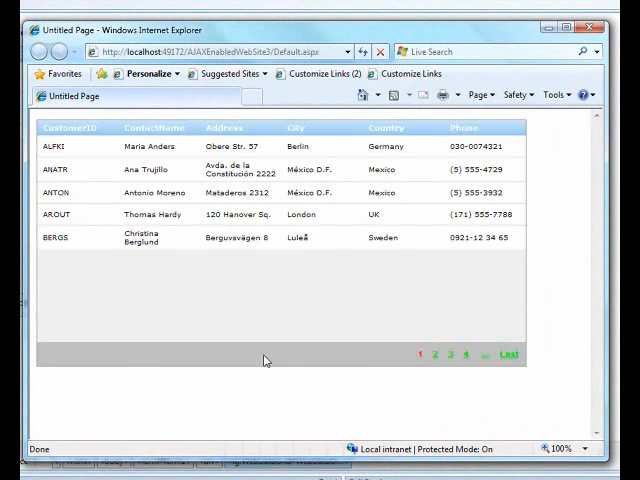
{"action": "mouse_move", "coordinate": [438, 356]}
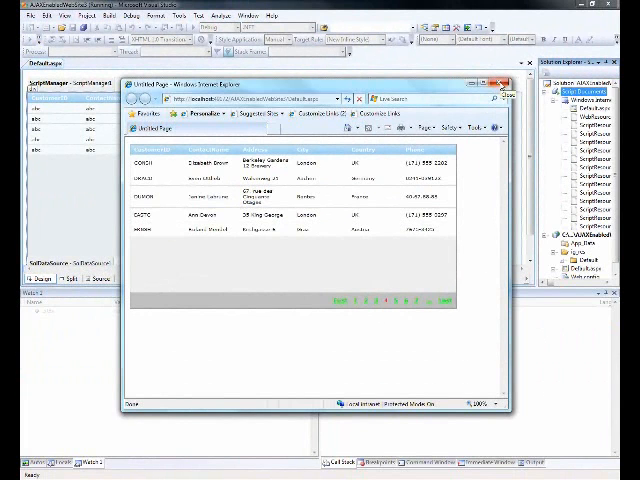
Close Internet Explorer and expand PagingClientEvents in the behaviors designer.
{"action": "left_click", "coordinate": [497, 84]}
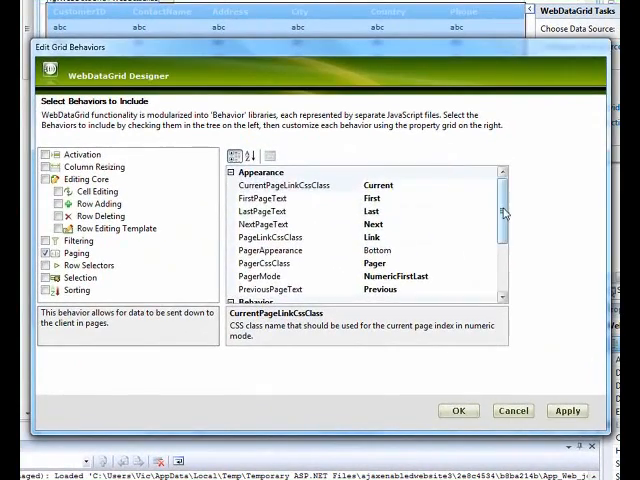
{"action": "scroll", "scroll_direction": "down", "scroll_amount": 3}
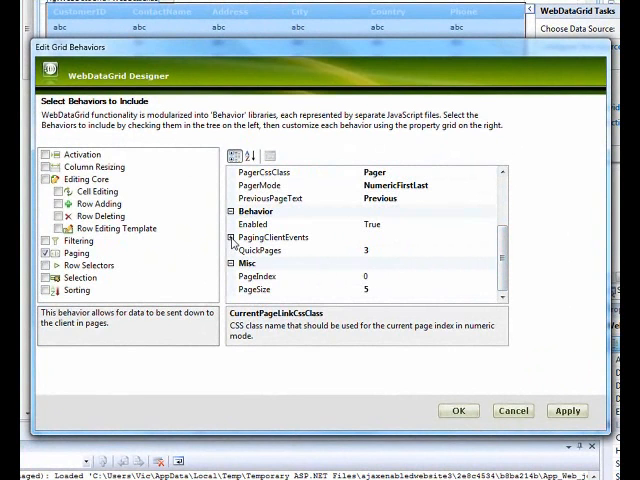
{"action": "left_click", "coordinate": [232, 237]}
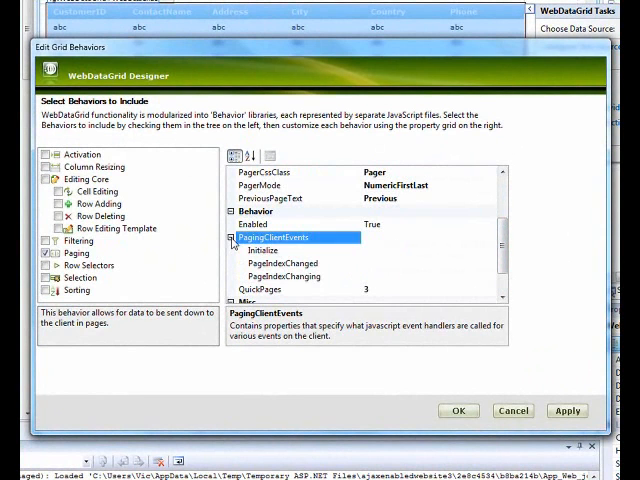
Review the Initialize, PageIndexChanged and PageIndexChanging events, then close the designer.
{"action": "left_click", "coordinate": [263, 250]}
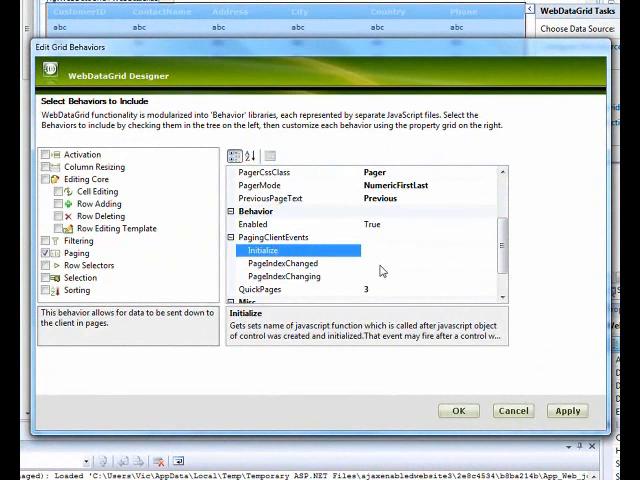
{"action": "left_click", "coordinate": [285, 263]}
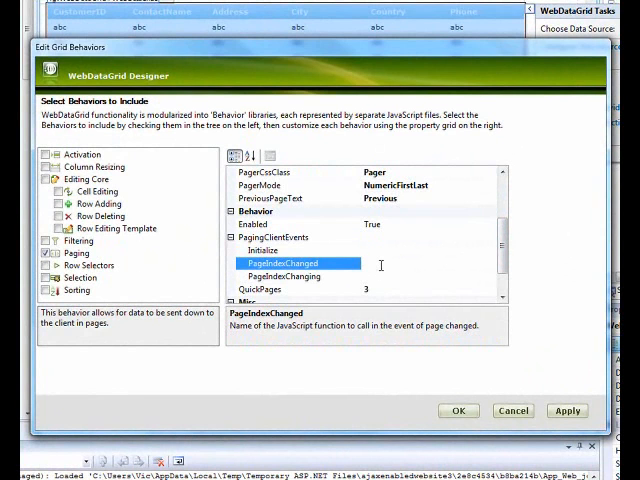
{"action": "left_click", "coordinate": [290, 276]}
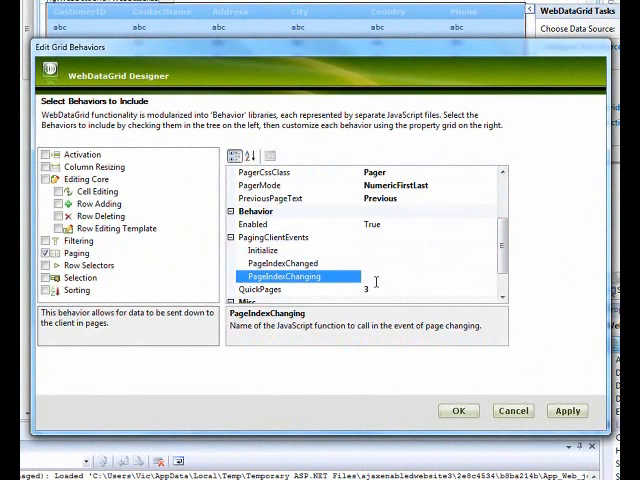
{"action": "left_click", "coordinate": [262, 250]}
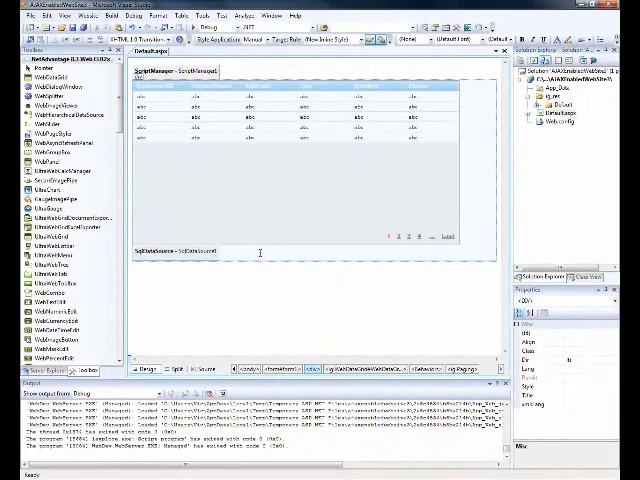
Scroll the Default.aspx design surface down toward the WebDataGrid.
{"action": "scroll", "scroll_direction": "down", "scroll_amount": 3}
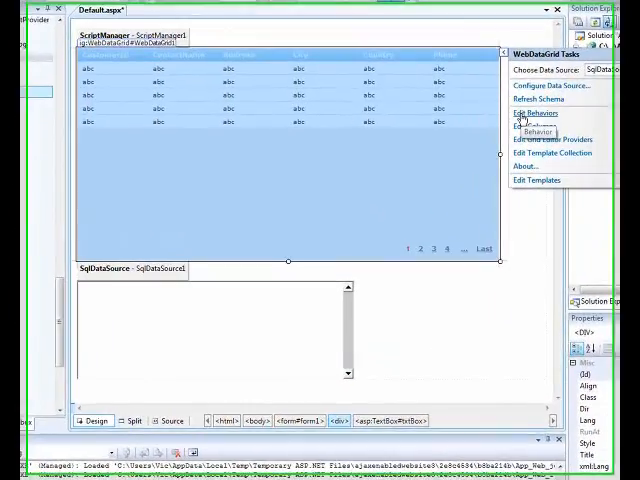
In Edit Behaviors, point PagingClientEvents Initialize, PageIndexChanged and PageIndexChanging at their WebDataGridView_ handlers.
{"action": "left_click", "coordinate": [526, 124]}
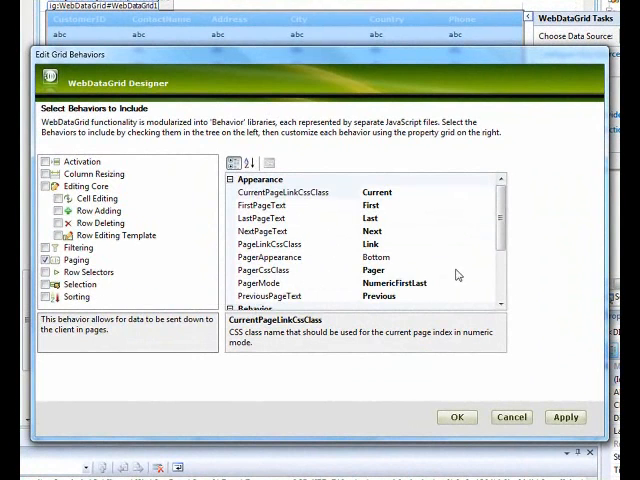
{"action": "scroll", "scroll_direction": "down", "scroll_amount": 3}
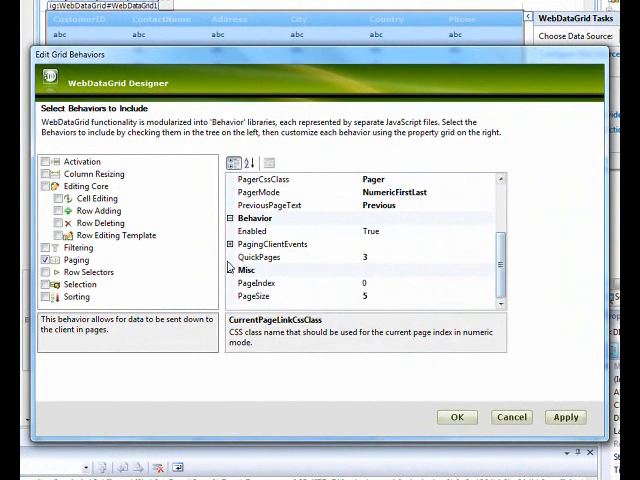
{"action": "left_click", "coordinate": [228, 244]}
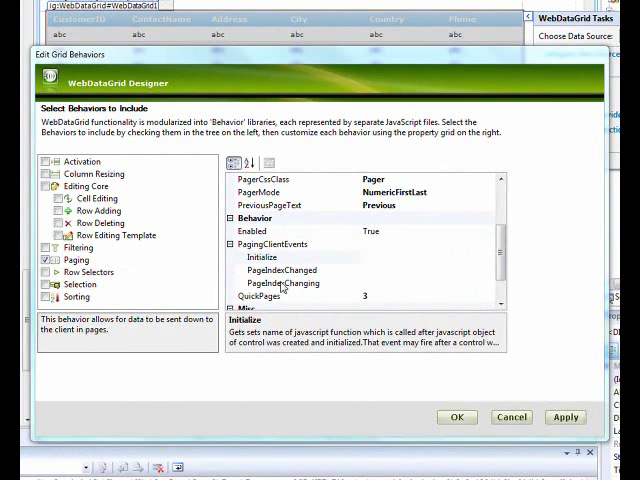
{"action": "right_click", "coordinate": [265, 257]}
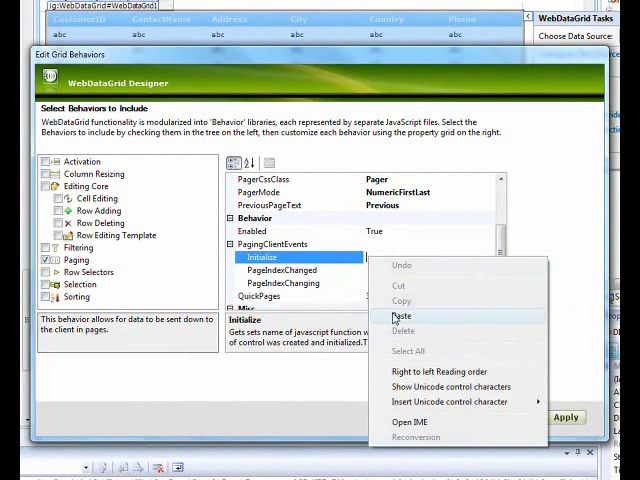
{"action": "left_click", "coordinate": [402, 315]}
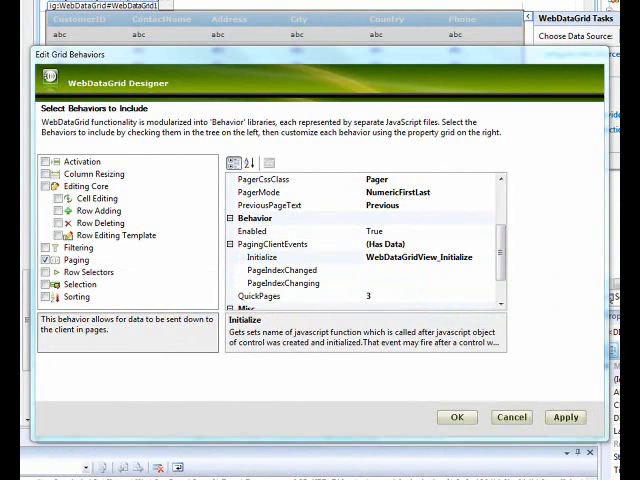
{"action": "left_click", "coordinate": [283, 270]}
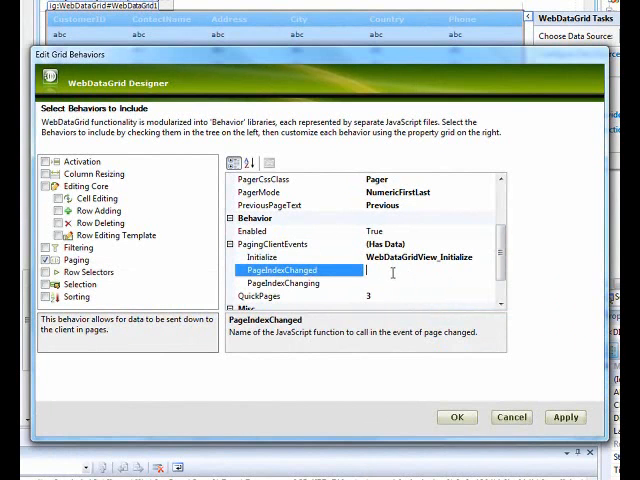
{"action": "left_click", "coordinate": [288, 283]}
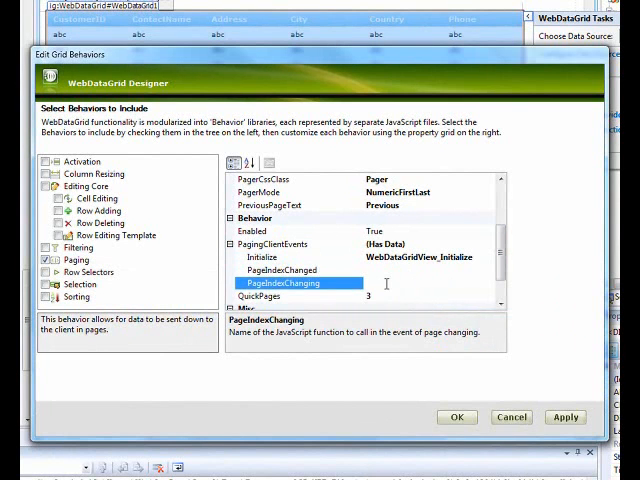
{"action": "type", "text": "bDataGridView_PageIndexChanging"}
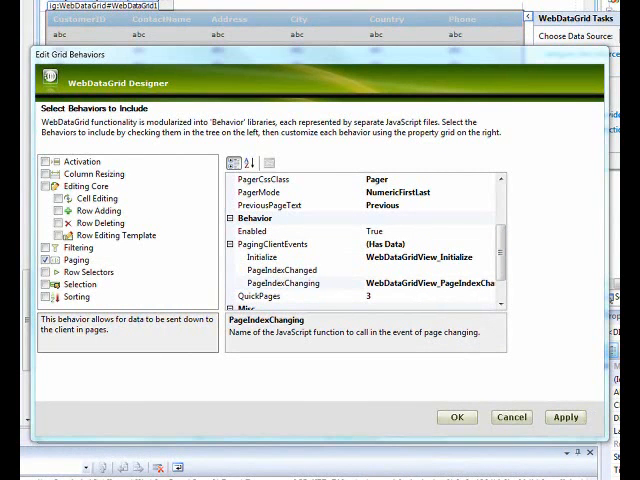
{"action": "right_click", "coordinate": [290, 270]}
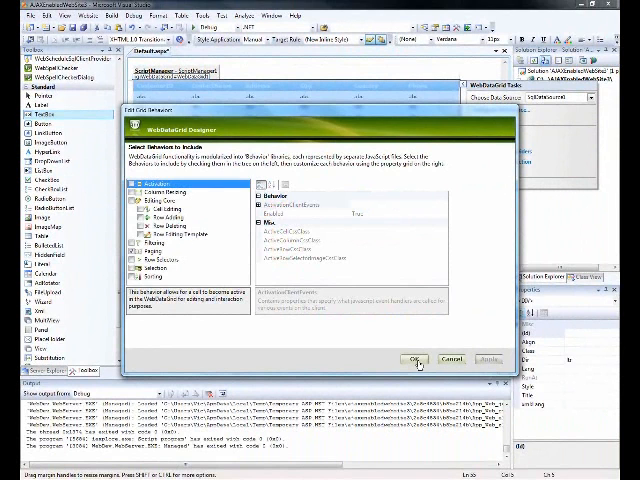
Close the behaviors editor and set the grid's AJAXResponse client event to WebDataGridView_AJAXResponse in markup.
{"action": "left_click", "coordinate": [414, 358]}
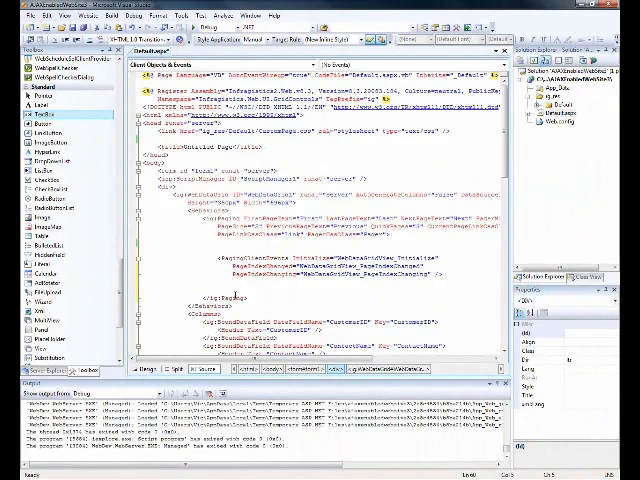
{"action": "scroll", "scroll_direction": "down", "scroll_amount": 3}
{"action": "type", "text": "<ClientEvents"}
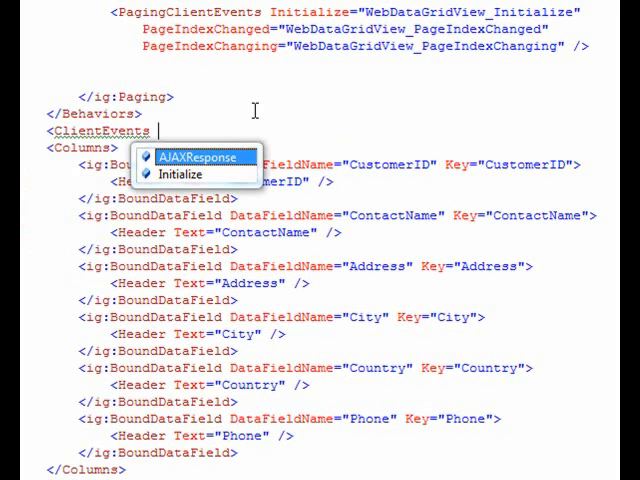
{"action": "left_click", "coordinate": [197, 157]}
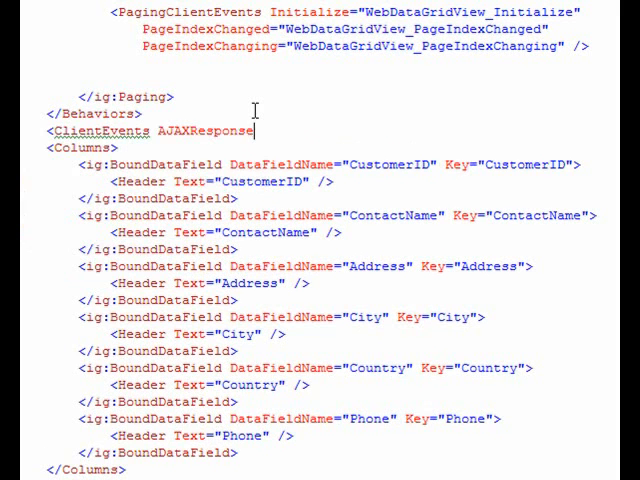
{"action": "type", "text": "="}
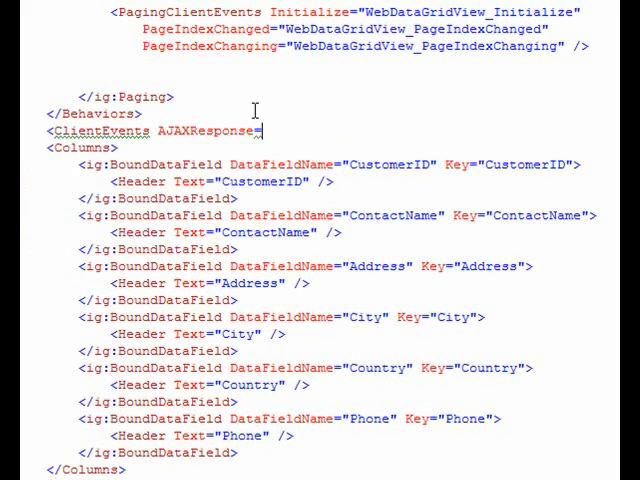
{"action": "type", "text": "=\"\" />"}
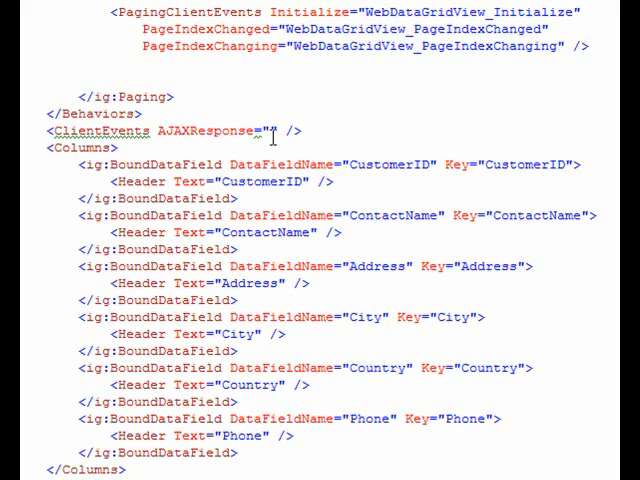
{"action": "type", "text": "WebDataGridView_AJAXResponse"}
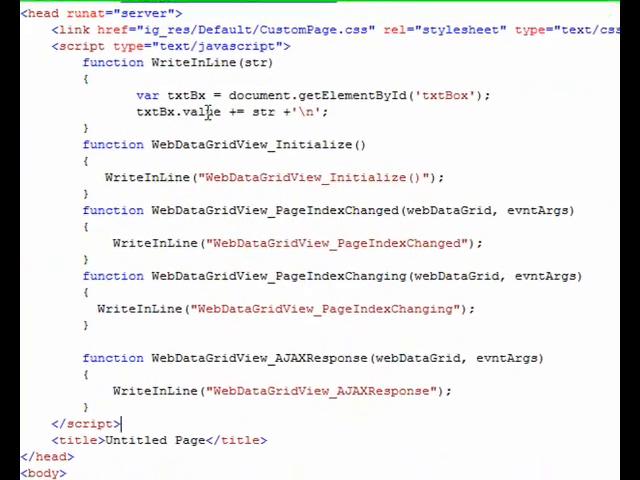
Review the WriteInLine function (txtBx, txtBox, value, str) and the WebDataGridView_Initialize handler.
{"action": "double_click", "coordinate": [150, 111]}
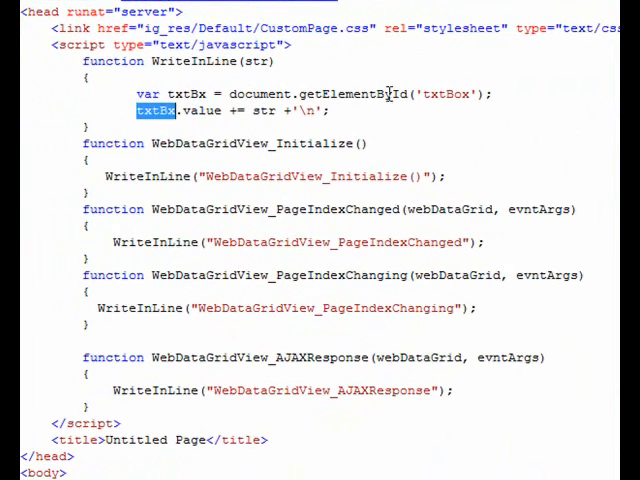
{"action": "double_click", "coordinate": [464, 95]}
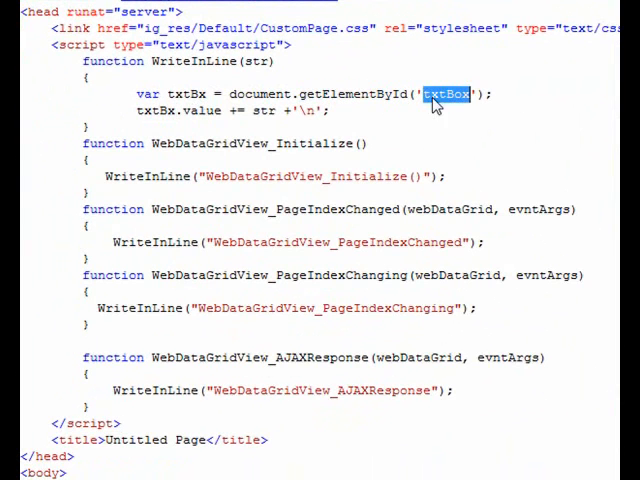
{"action": "double_click", "coordinate": [207, 111]}
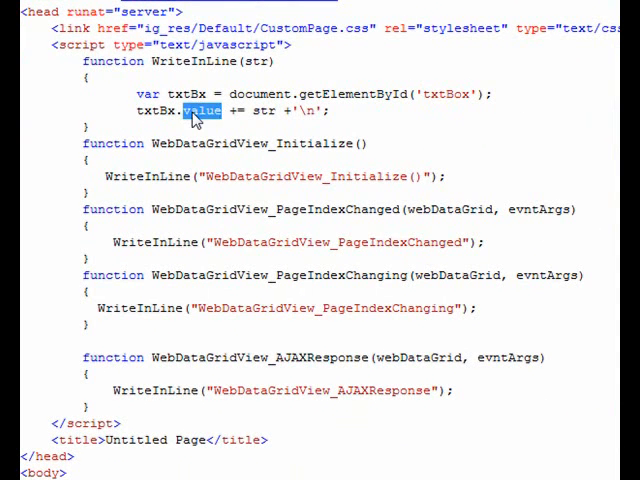
{"action": "double_click", "coordinate": [262, 110]}
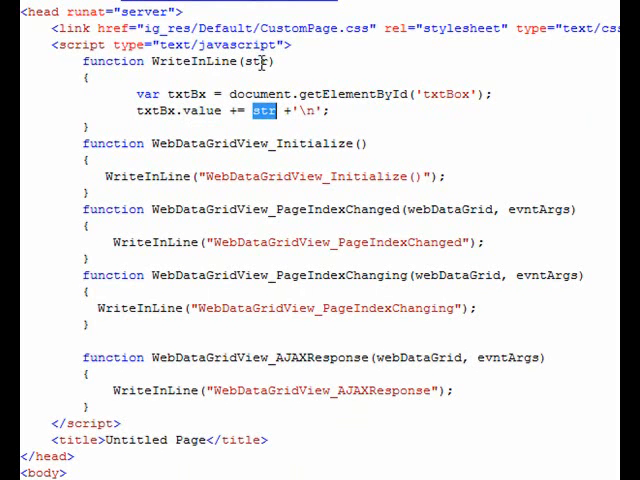
{"action": "left_click_drag", "start_coordinate": [135, 176], "coordinate": [277, 414]}
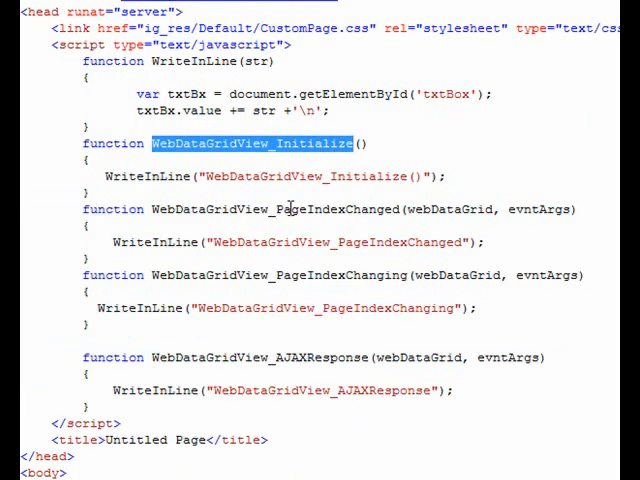
{"action": "double_click", "coordinate": [345, 209]}
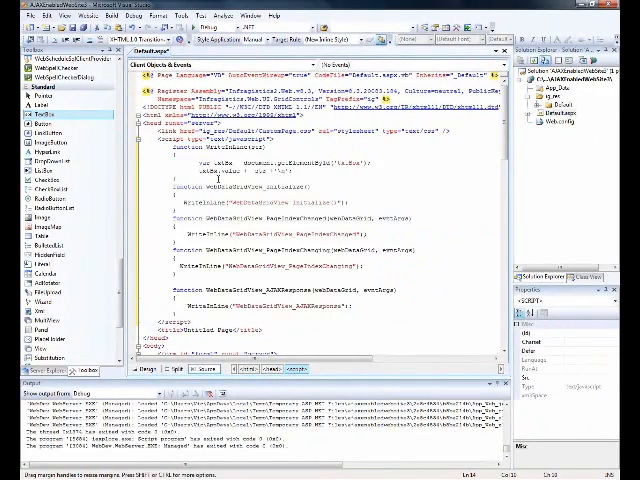
Switch to another customer page in Internet Explorer so paging and AJAXResponse events get logged.
{"action": "scroll", "scroll_direction": "down", "scroll_amount": 3}
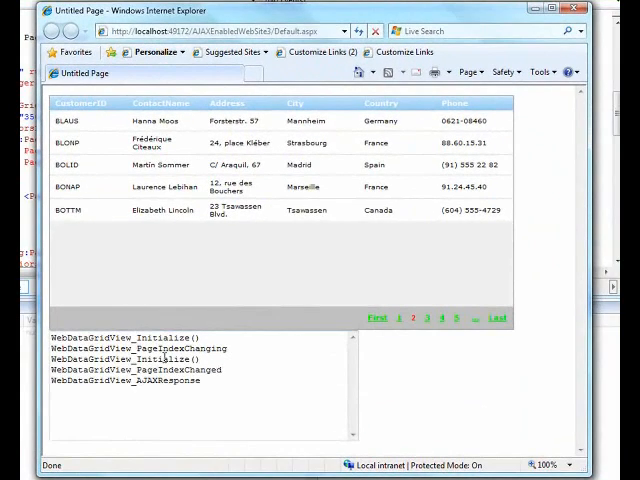
{"action": "mouse_move", "coordinate": [208, 369]}
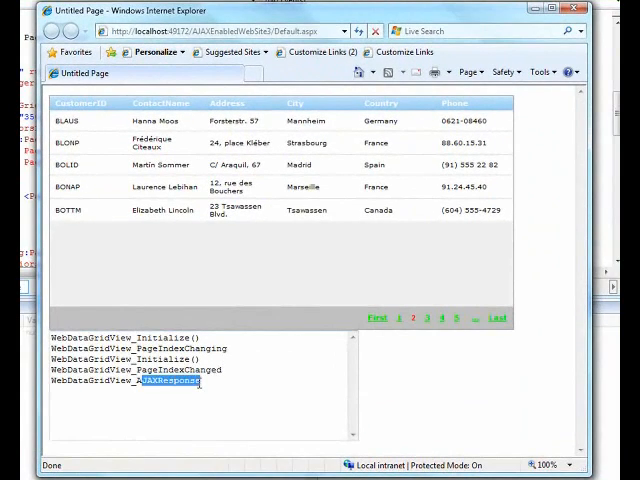
{"action": "left_click", "coordinate": [442, 318]}
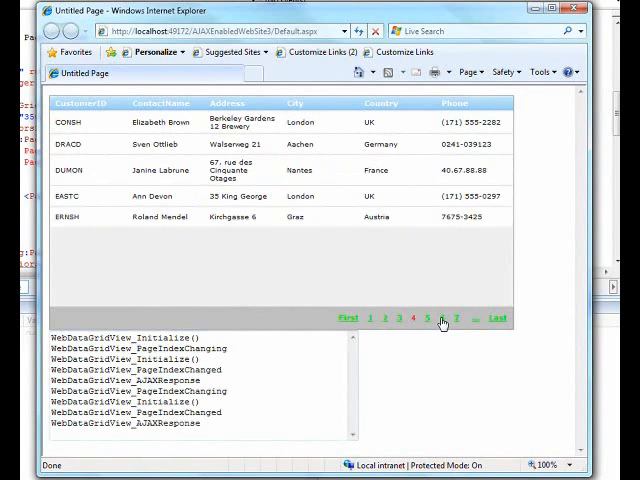